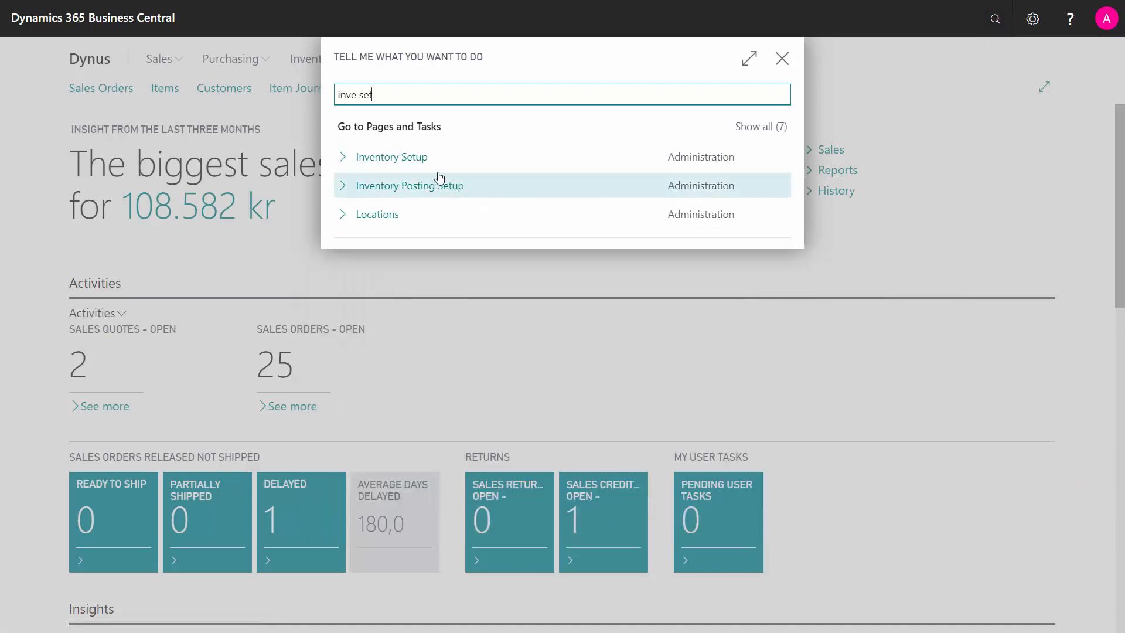
- Open the Inventory Setup page from the Tell Me search results
left_click(391, 156)
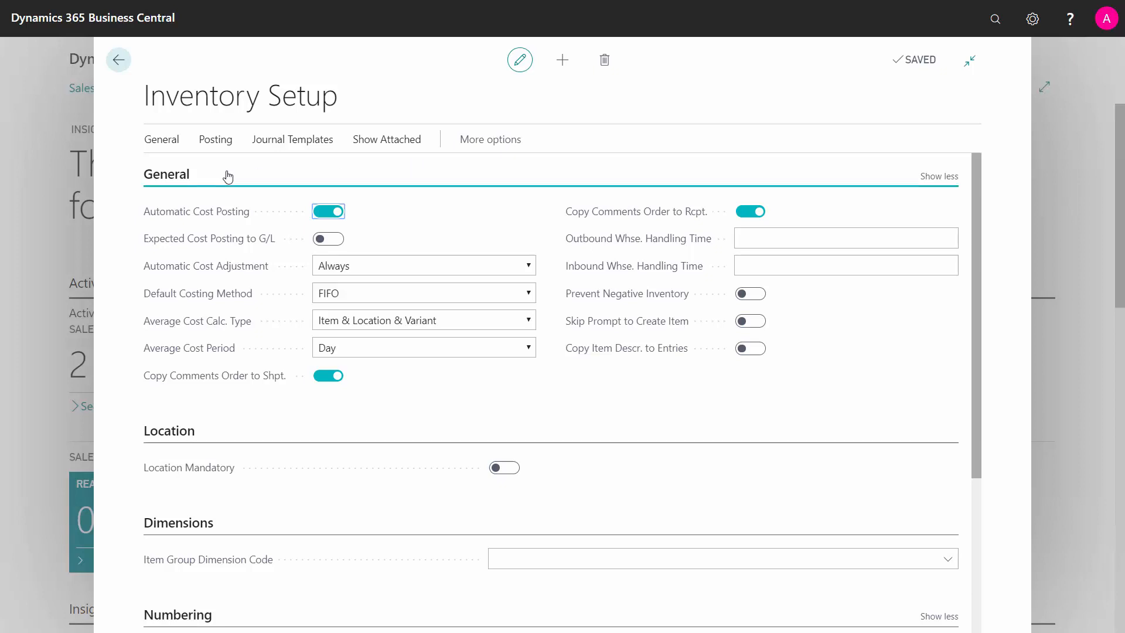
mouse_move(196, 211)
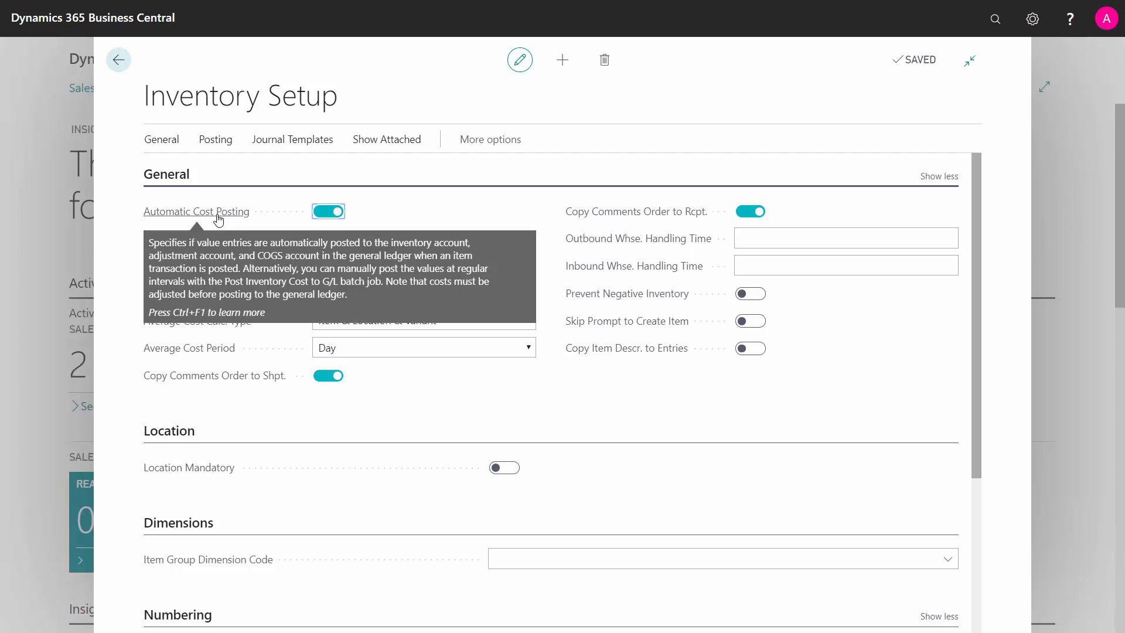
mouse_move(402, 212)
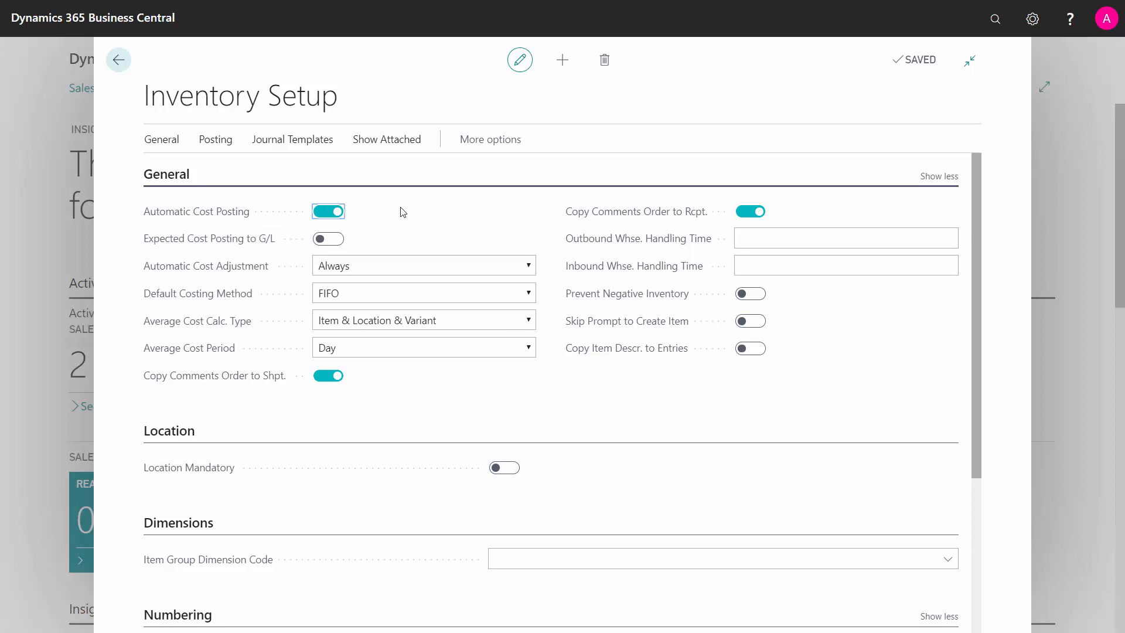
mouse_move(209, 238)
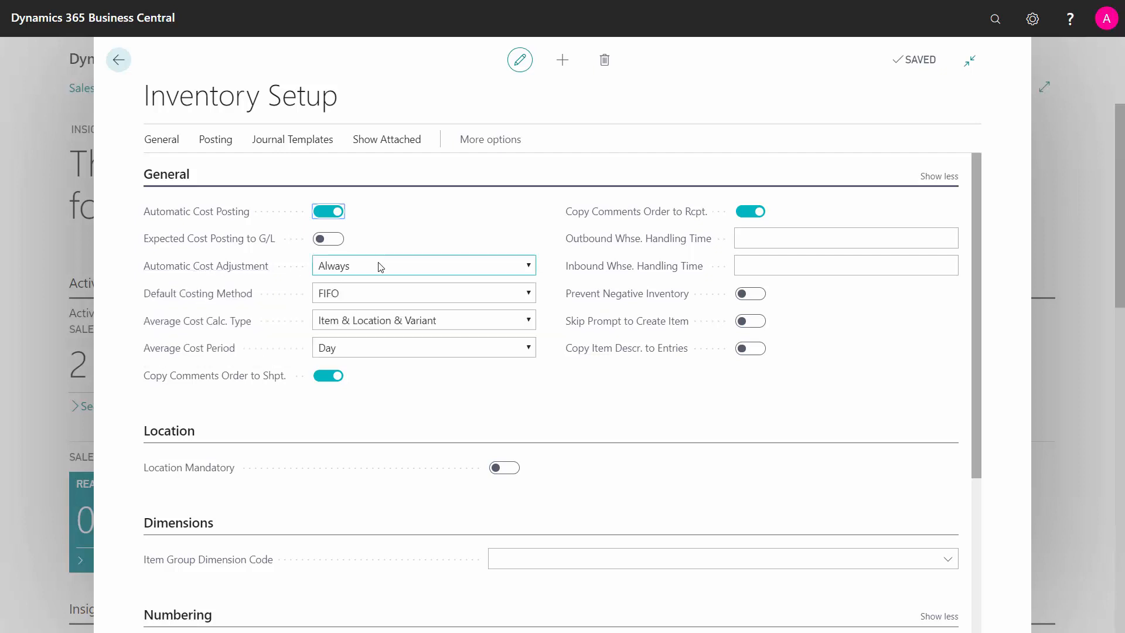
mouse_move(378, 270)
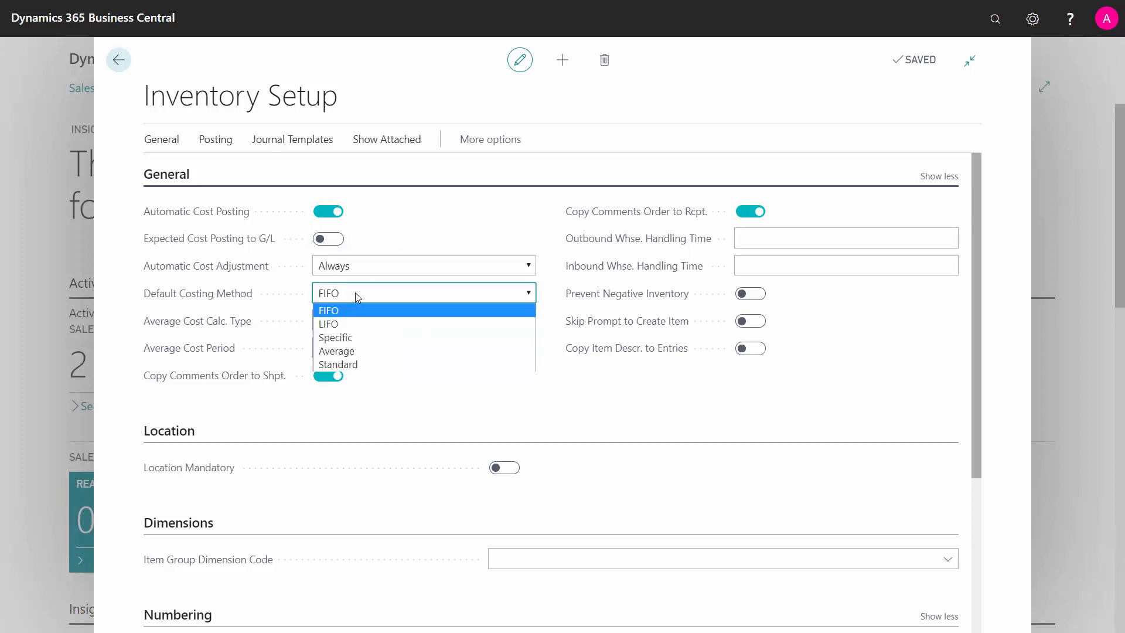
left_click(328, 310)
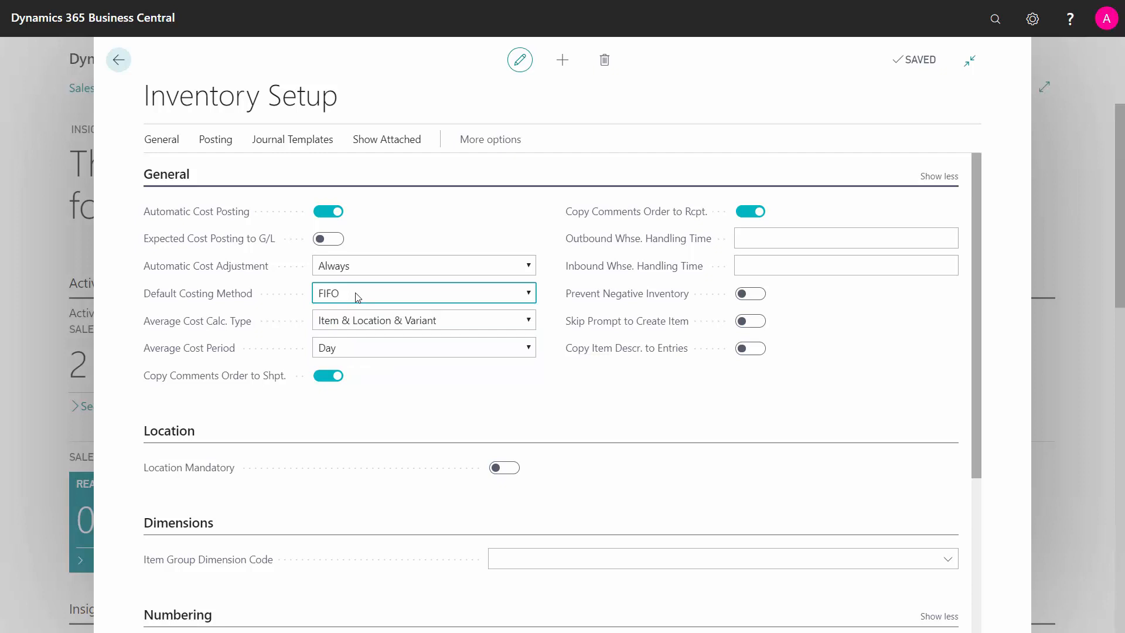
mouse_move(197, 321)
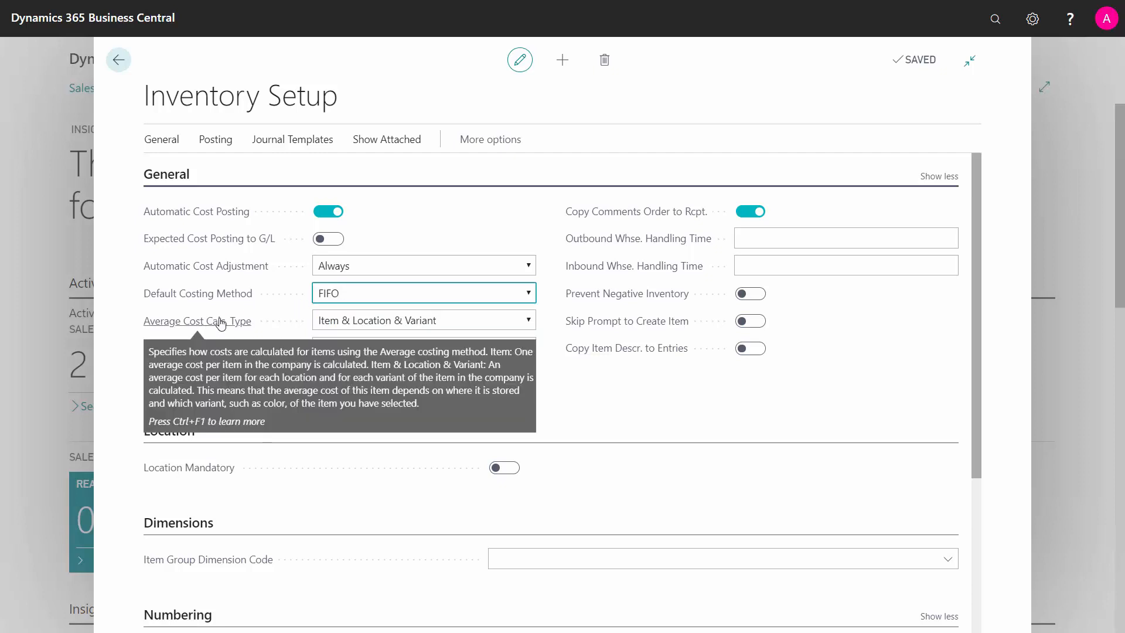
left_click(526, 319)
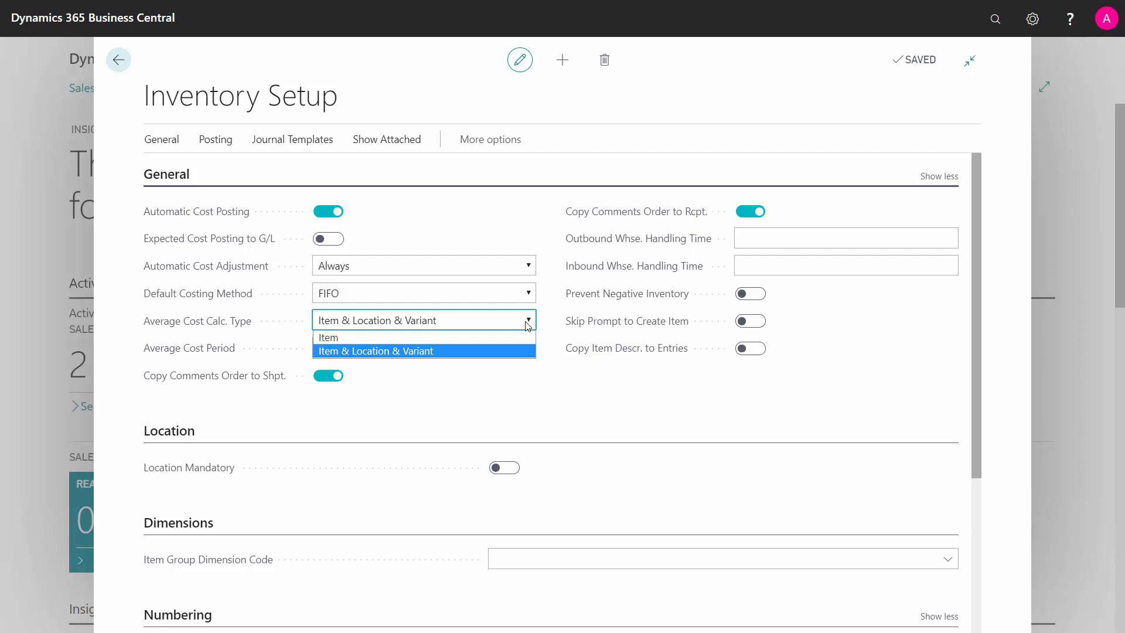
left_click(527, 293)
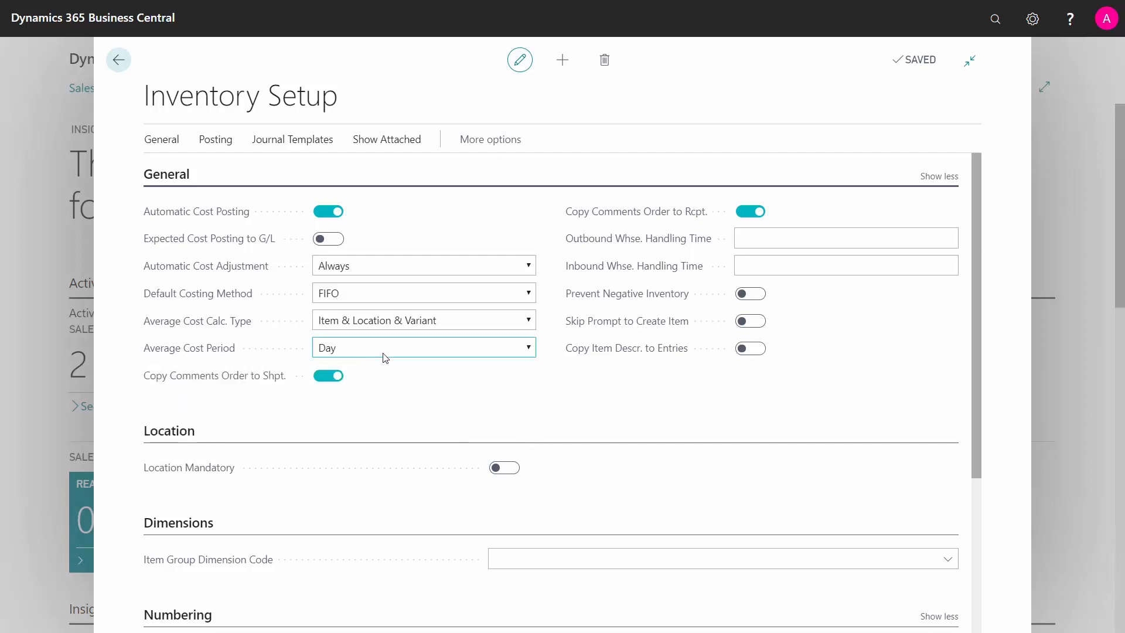
mouse_move(385, 358)
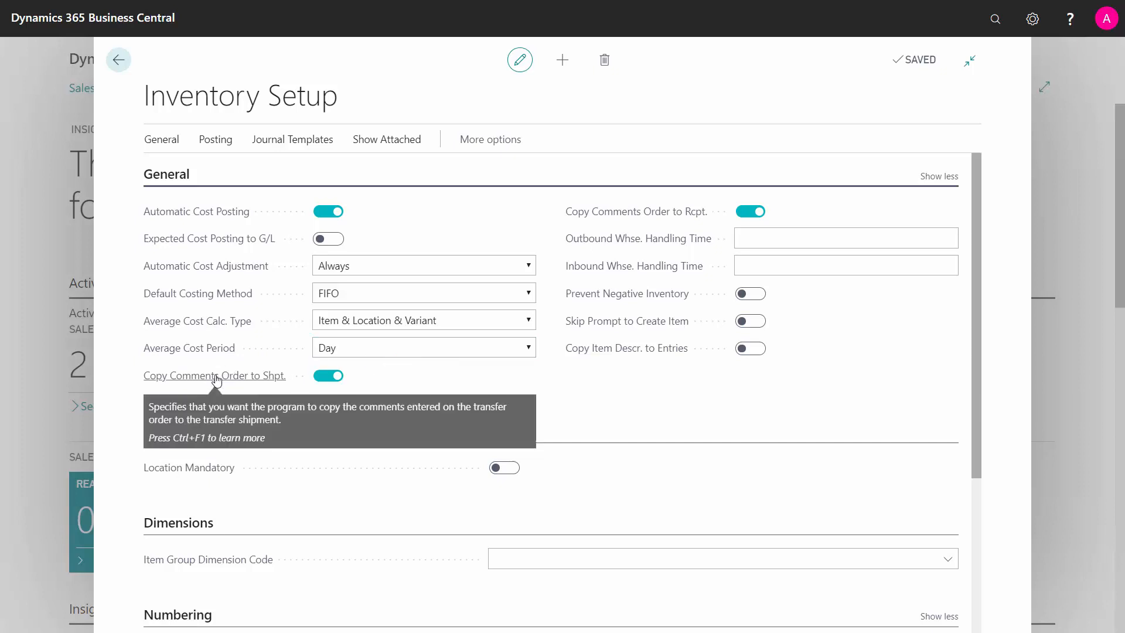
mouse_move(311, 327)
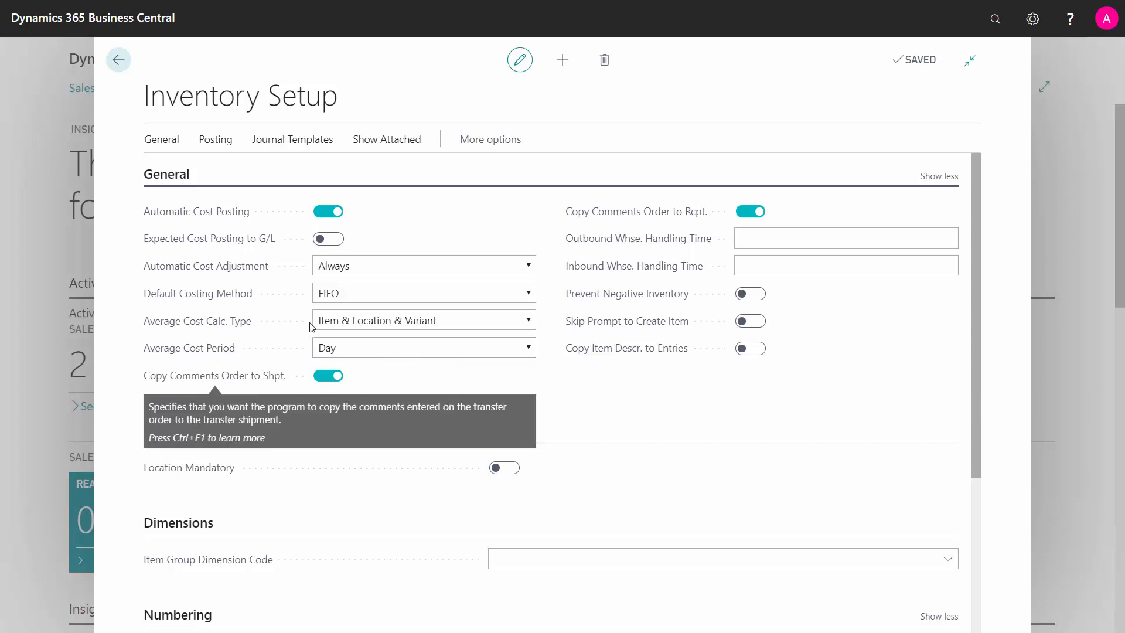
mouse_move(635, 212)
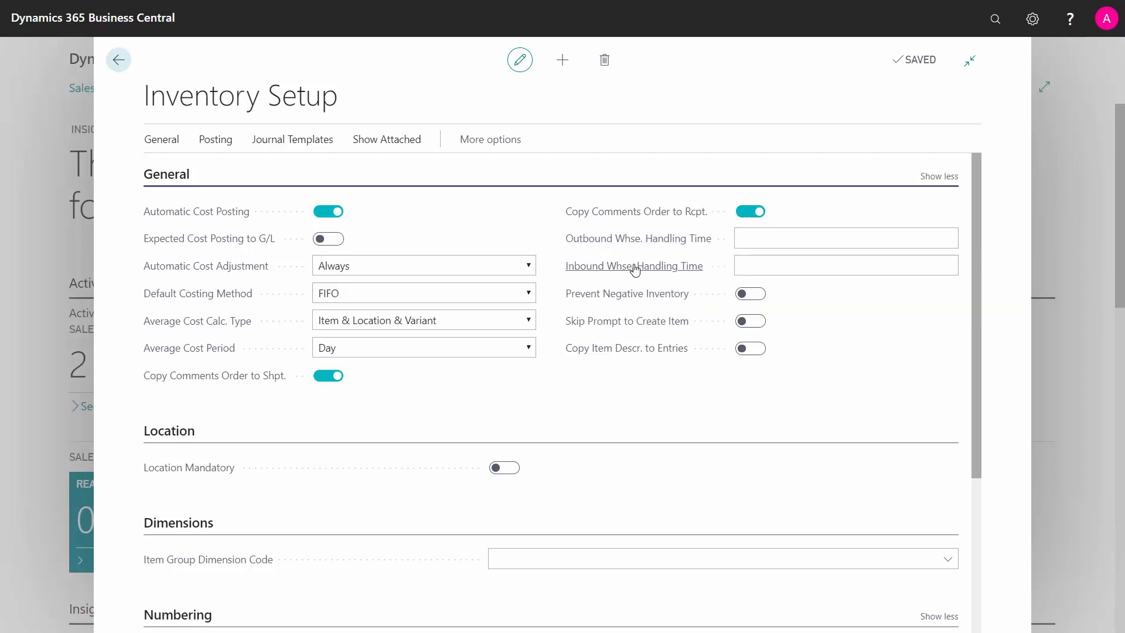
left_click(845, 264)
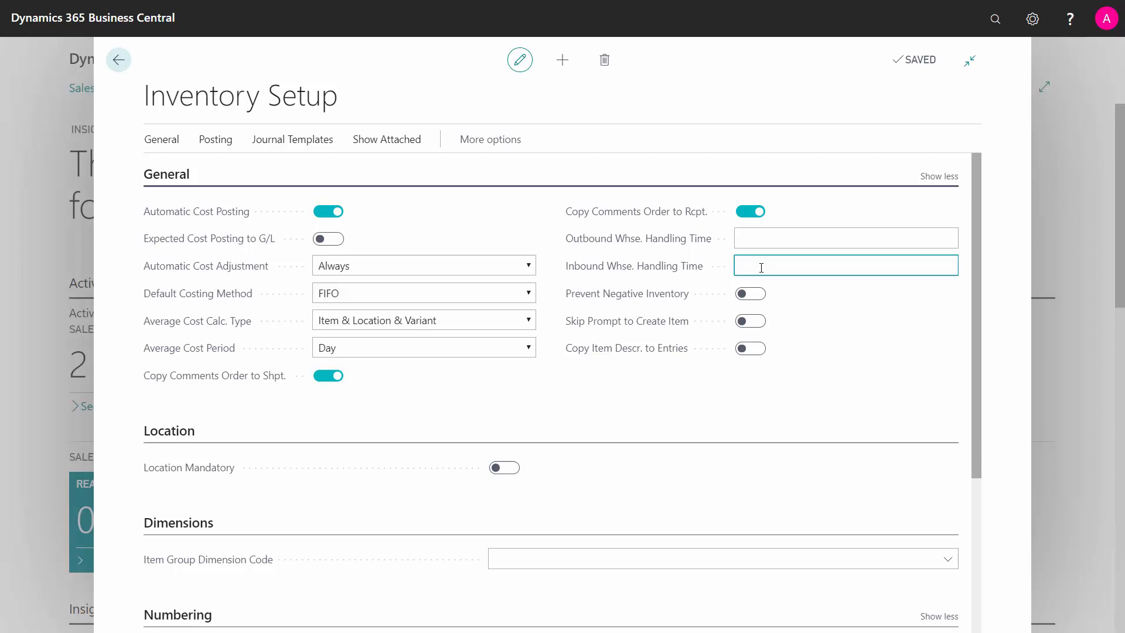
left_click(845, 265)
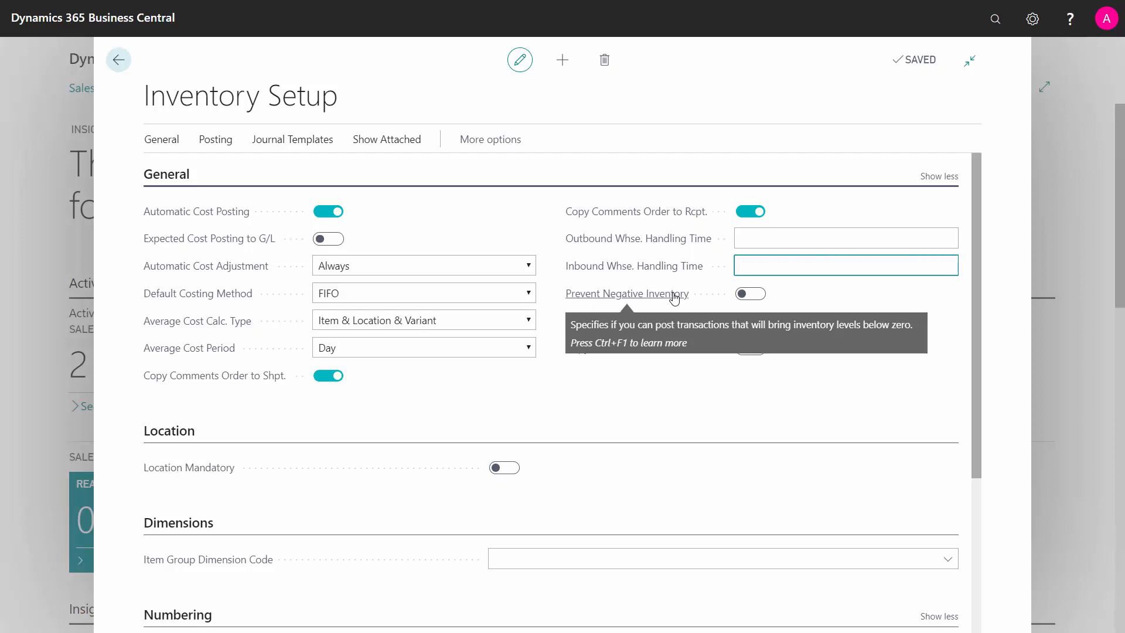
left_click(845, 264)
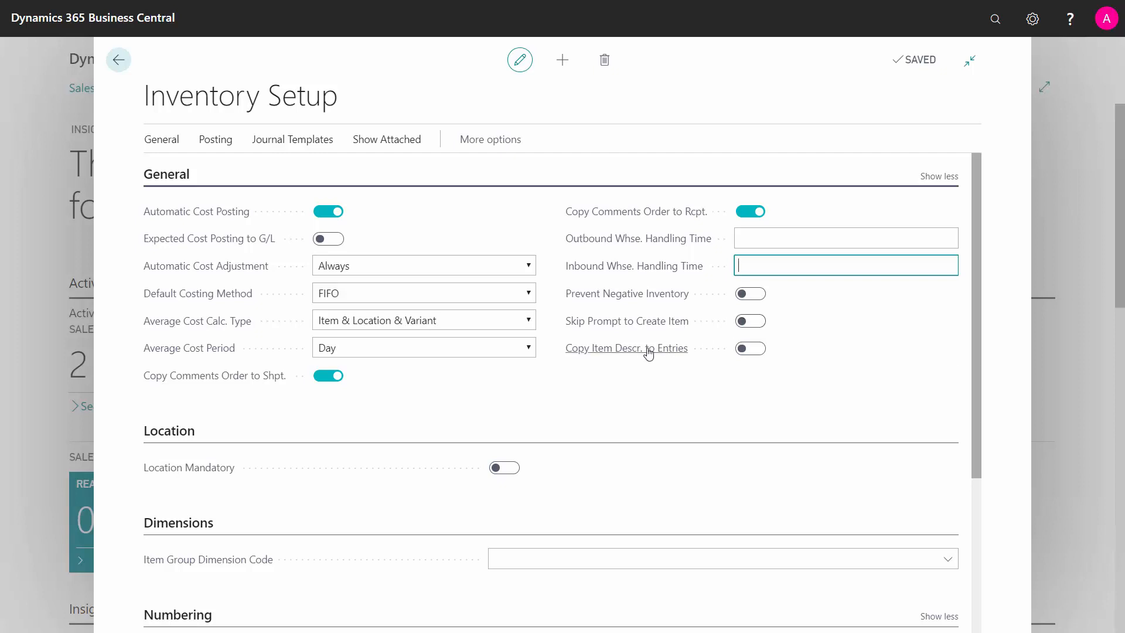
mouse_move(625, 348)
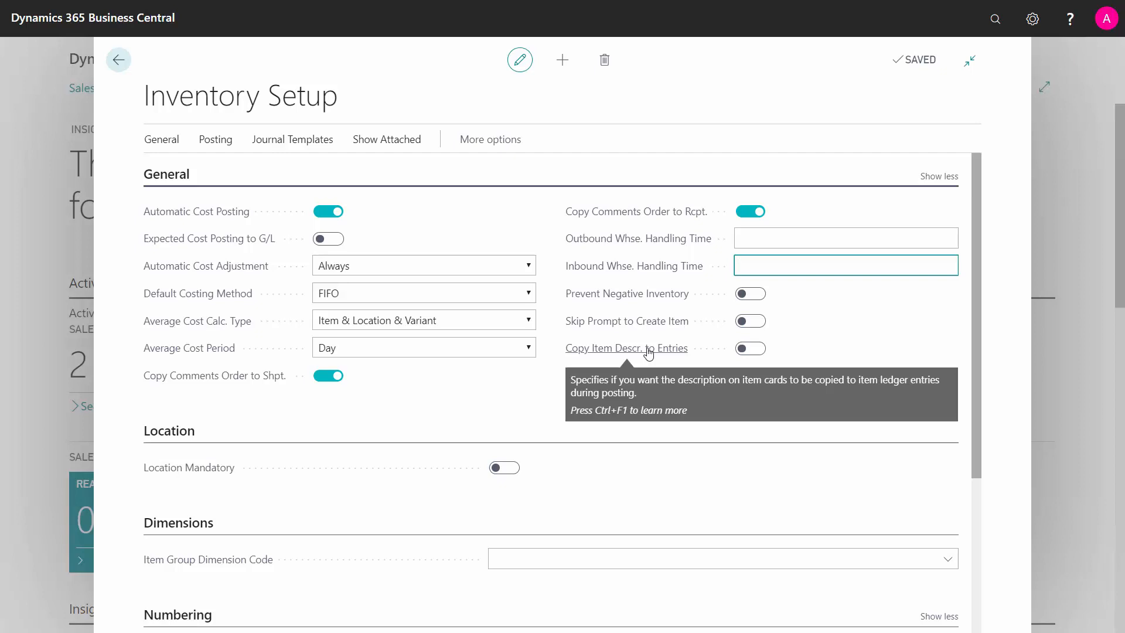
mouse_move(515, 447)
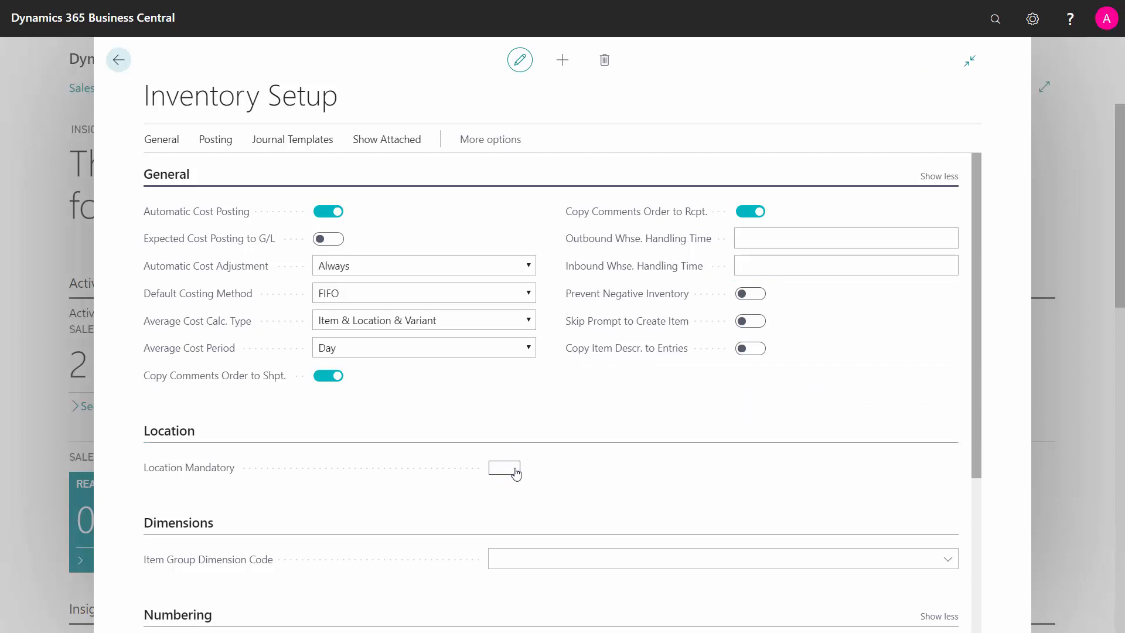
- Leave Location Mandatory off and bring the Dimensions and Numbering sections (ITEM1, T-ORD series) into view
left_click(504, 468)
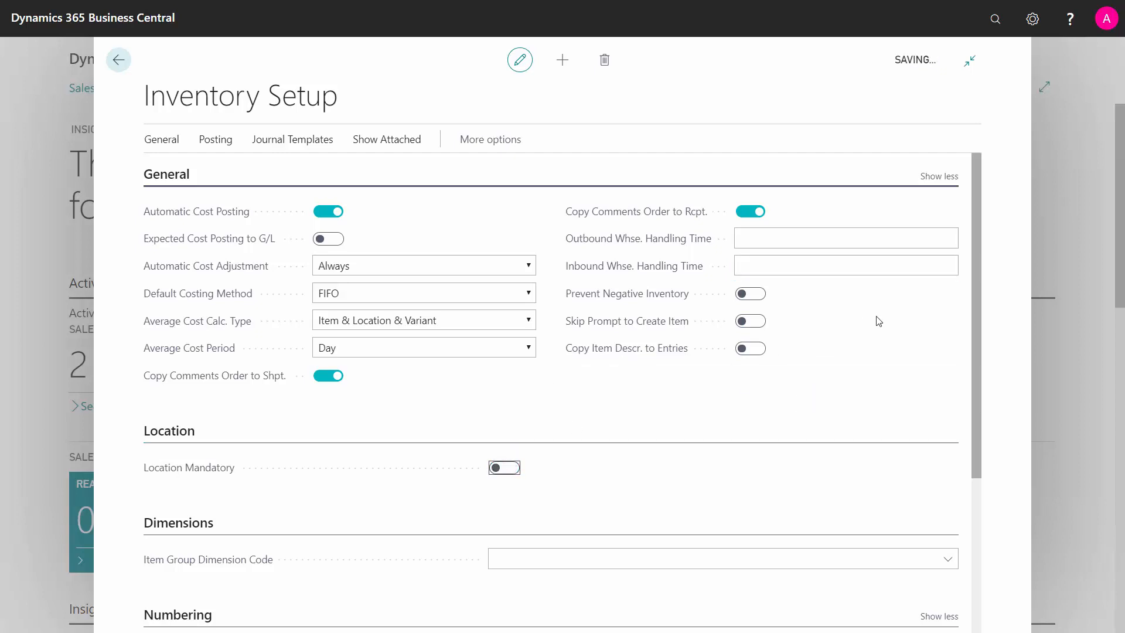
scroll("down", 3)
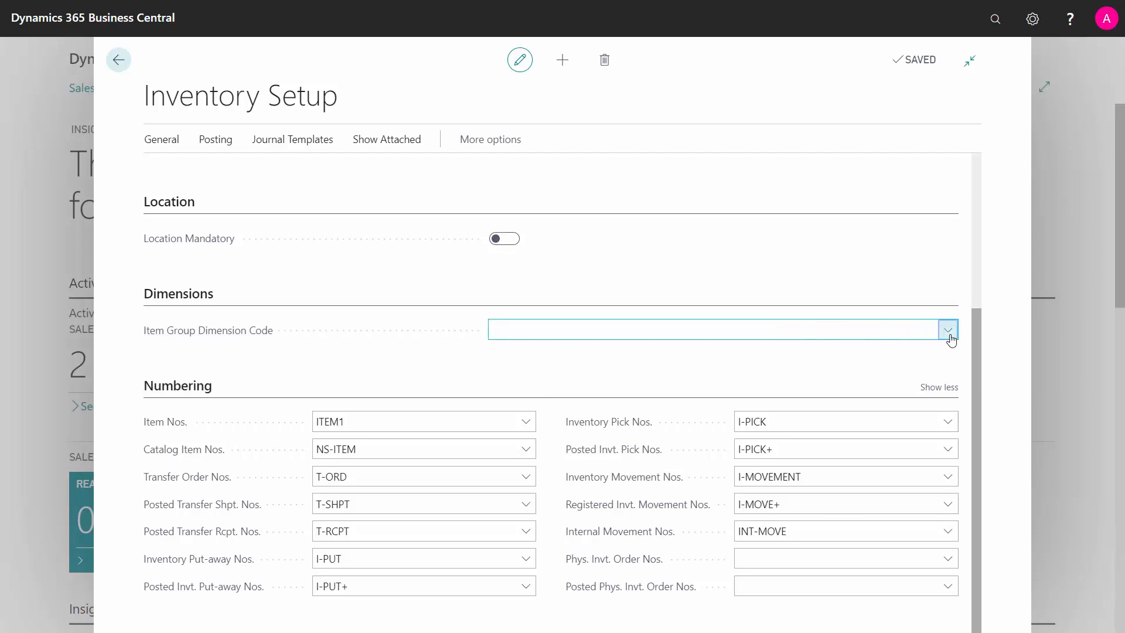
left_click(947, 330)
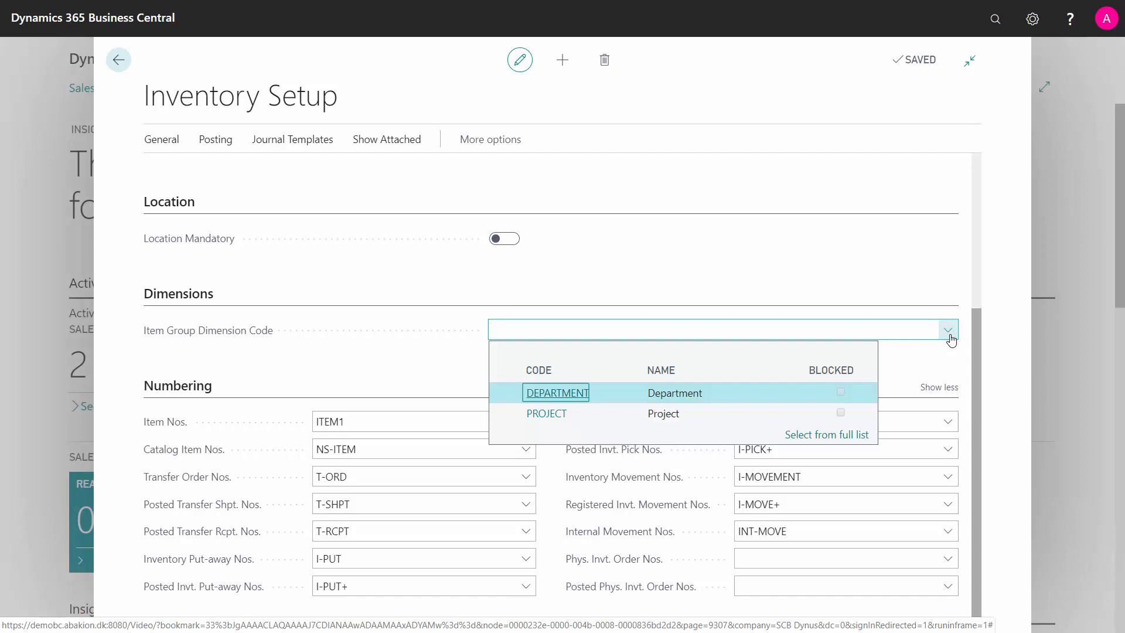
mouse_move(992, 342)
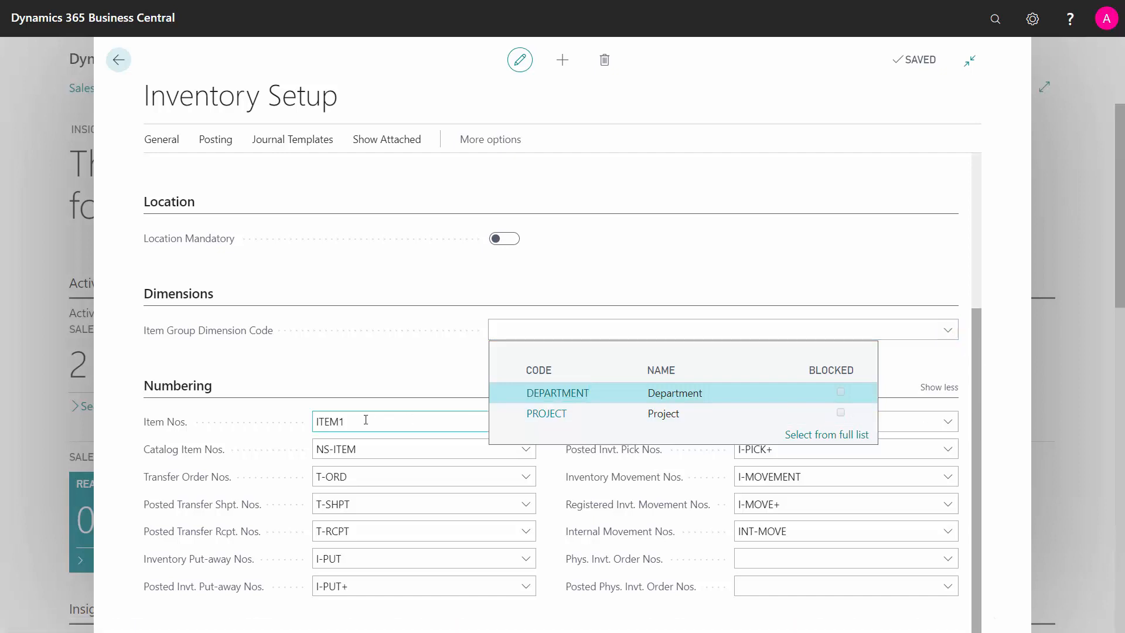
left_click(422, 420)
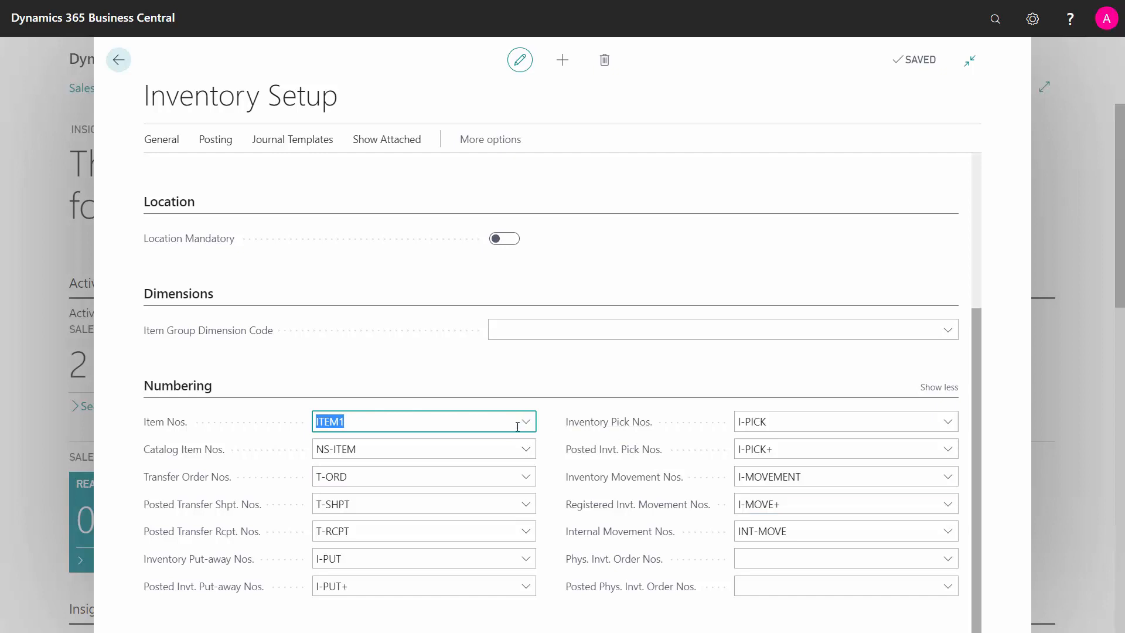
left_click(525, 421)
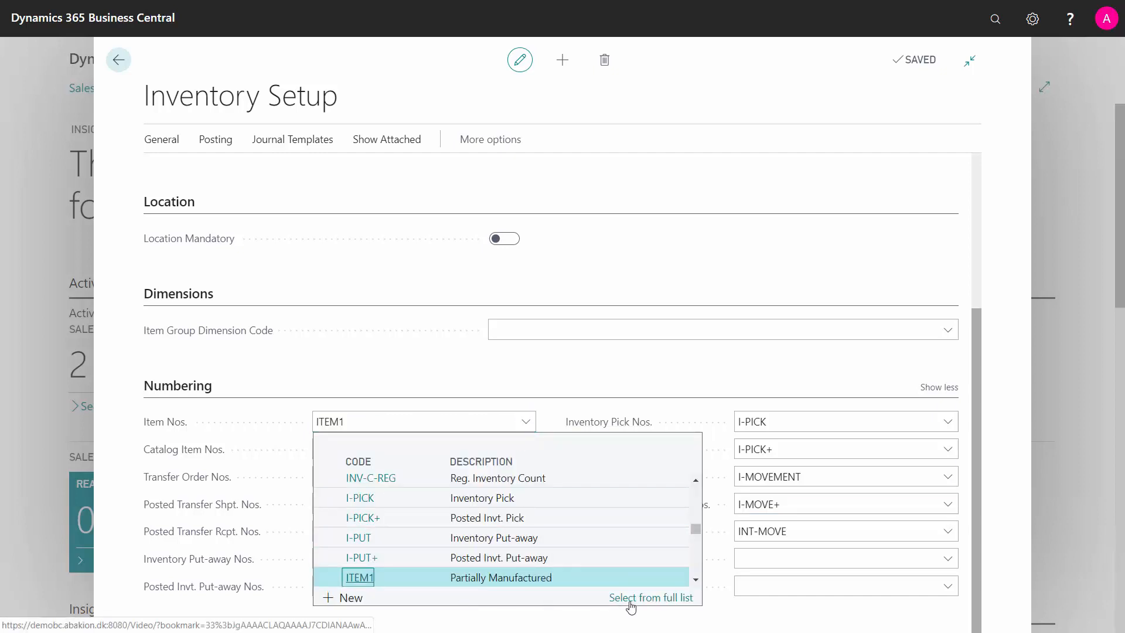
left_click(650, 596)
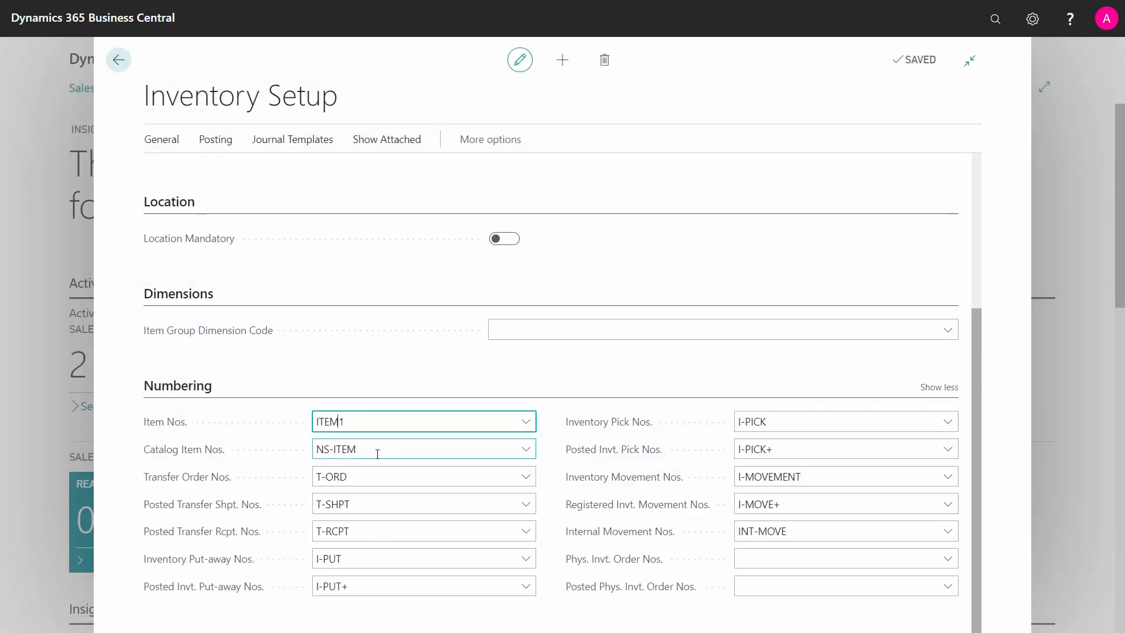
left_click(416, 477)
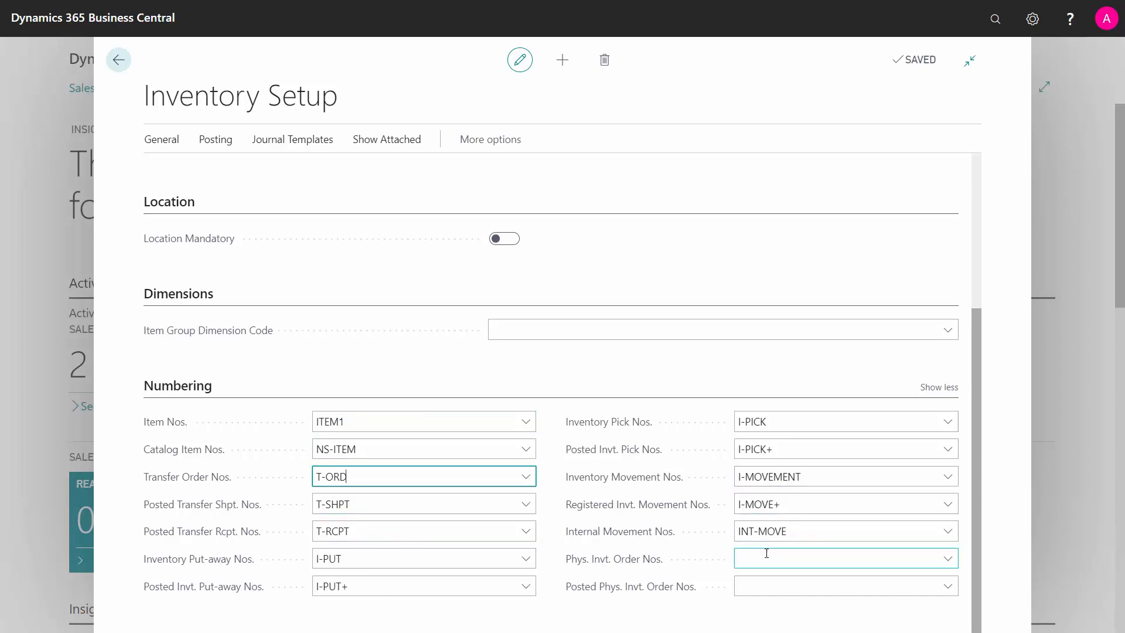
left_click(845, 586)
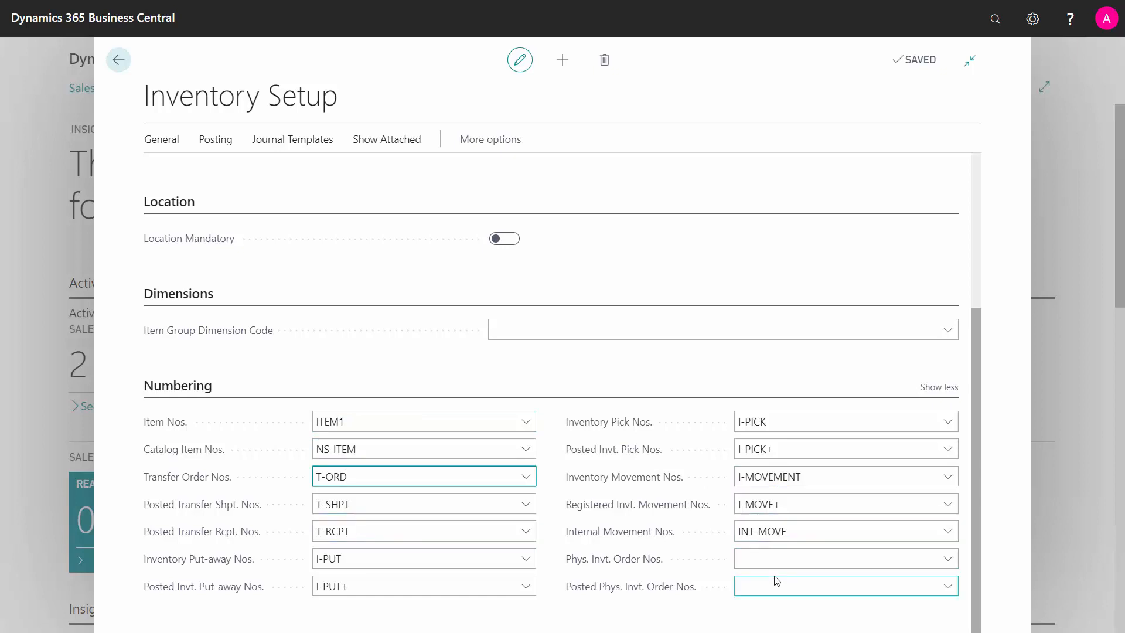